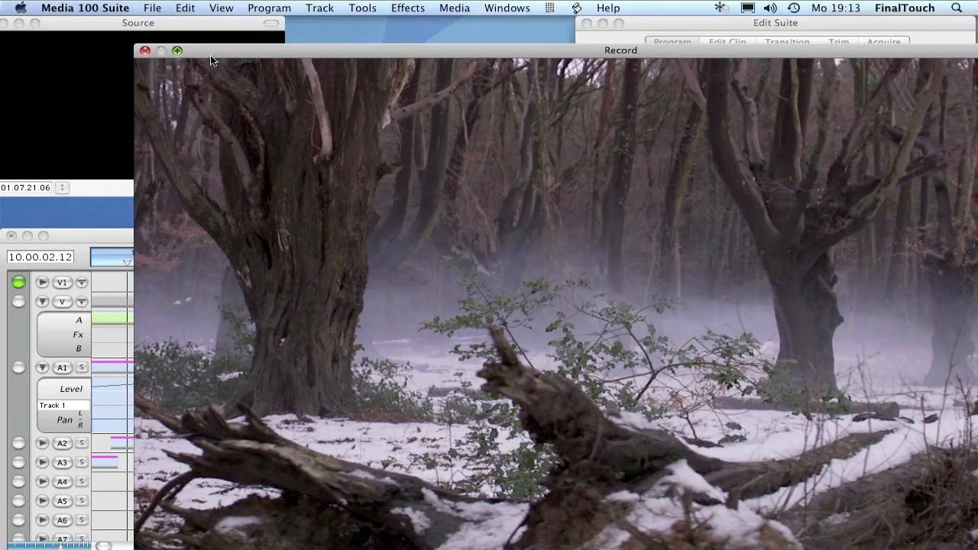
# Step: Shrink the enlarged Record window so the Altair Forest Presentation Prog timeline shows again
pyautogui.click(178, 52)
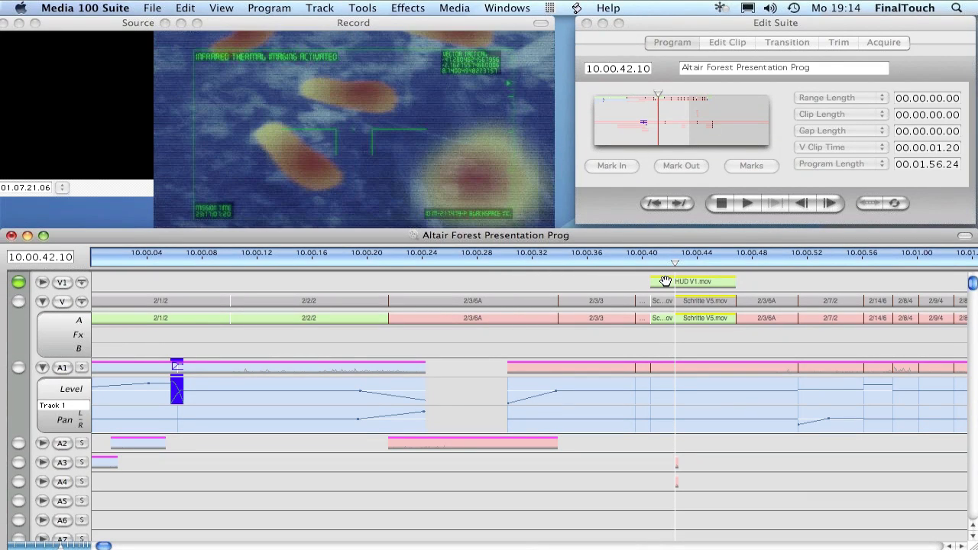
pyautogui.moveTo(471, 228)
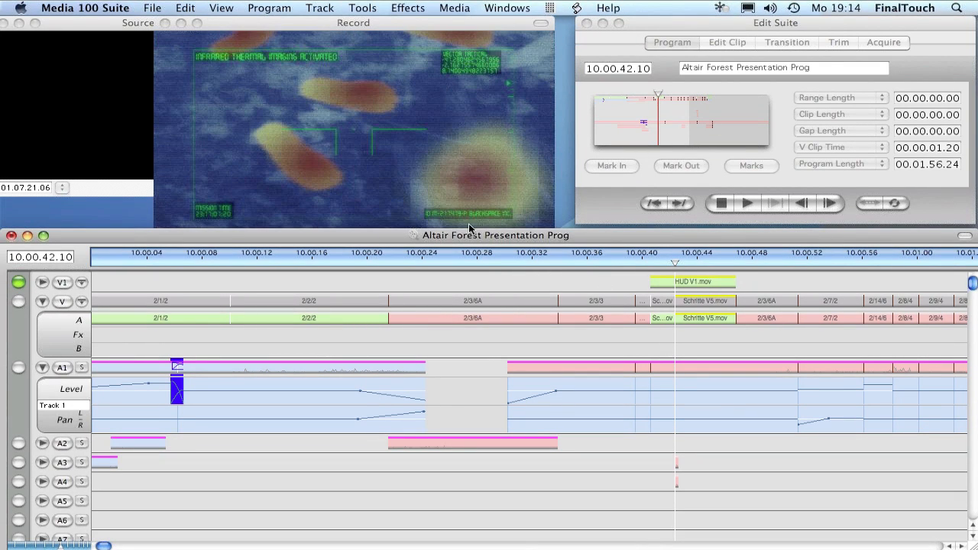
pyautogui.moveTo(444, 235)
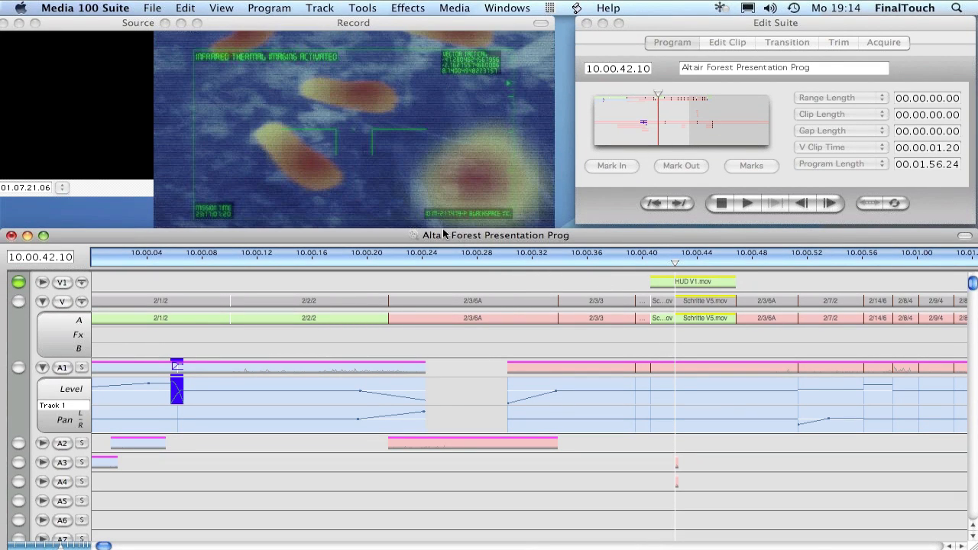
pyautogui.scroll(-3)
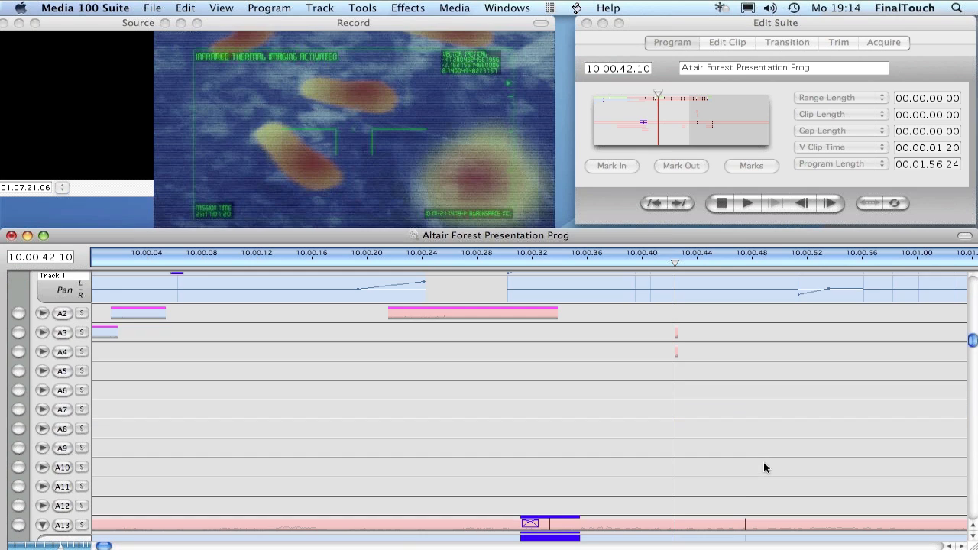
pyautogui.scroll(-3)
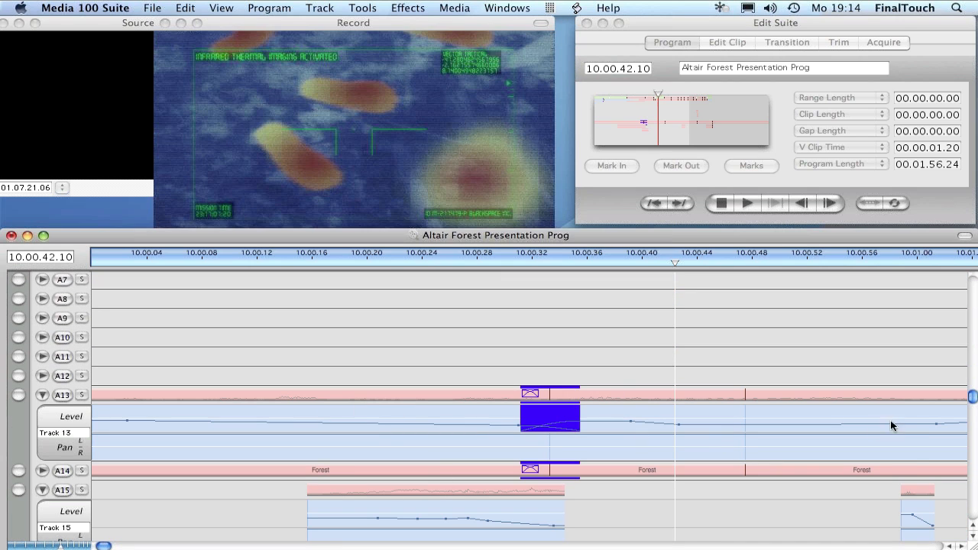
pyautogui.scroll(-3)
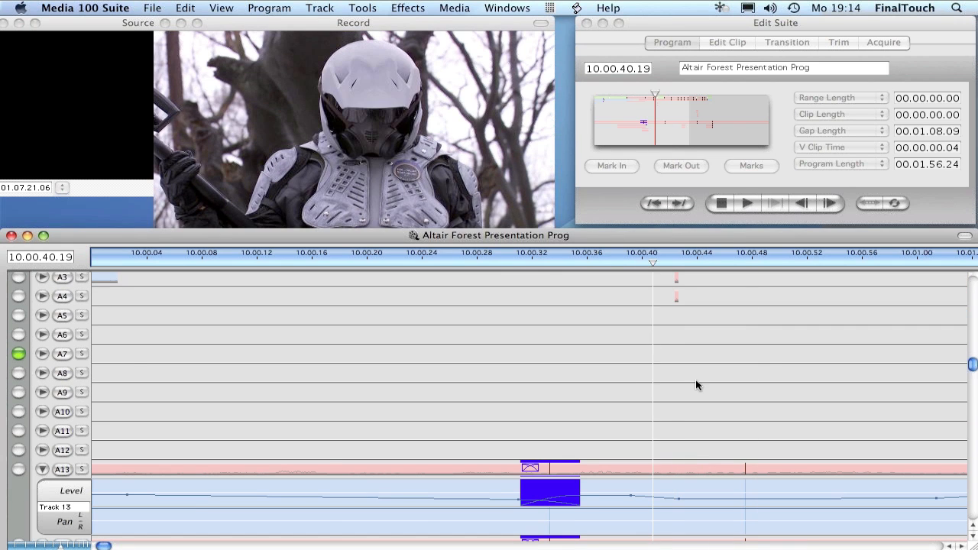
pyautogui.click(746, 202)
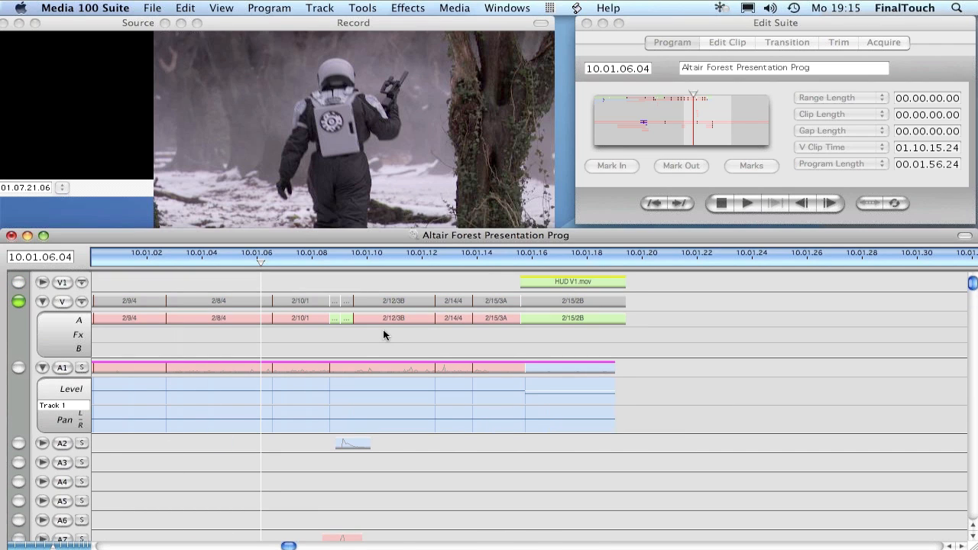
pyautogui.moveTo(263, 342)
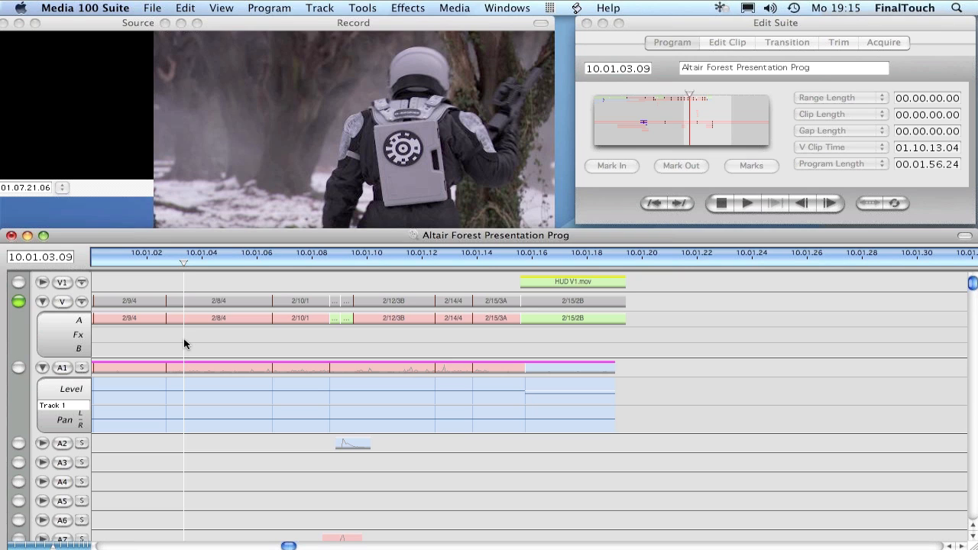
pyautogui.moveTo(202, 345)
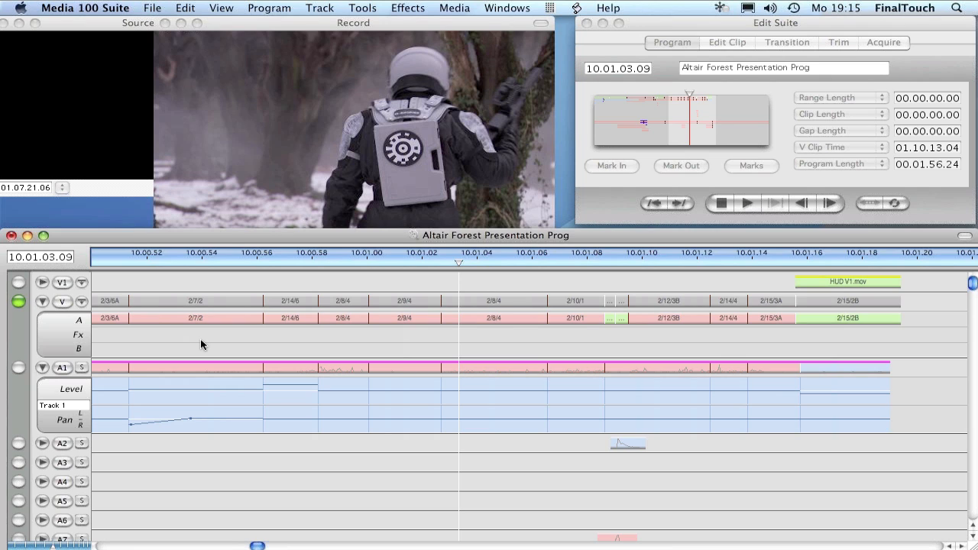
pyautogui.moveTo(413, 347)
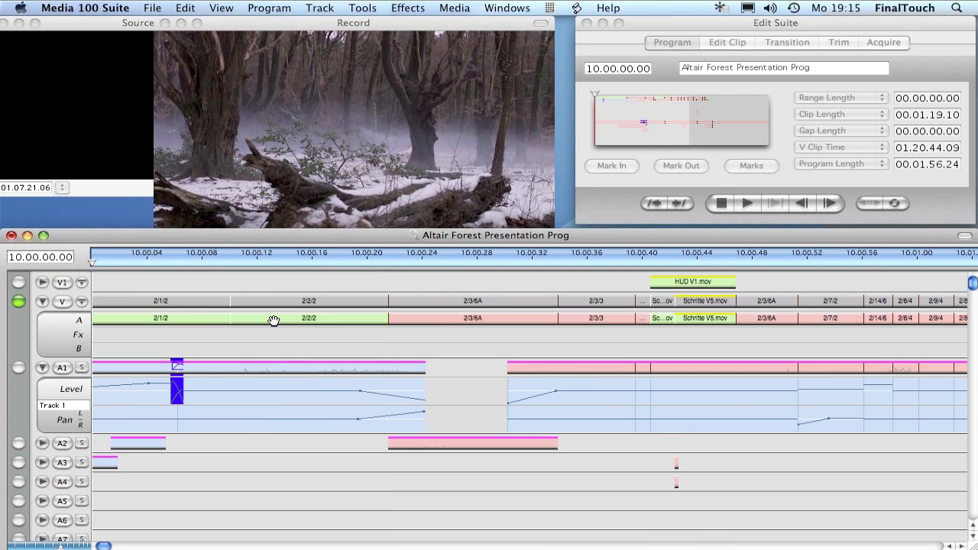
pyautogui.moveTo(328, 317)
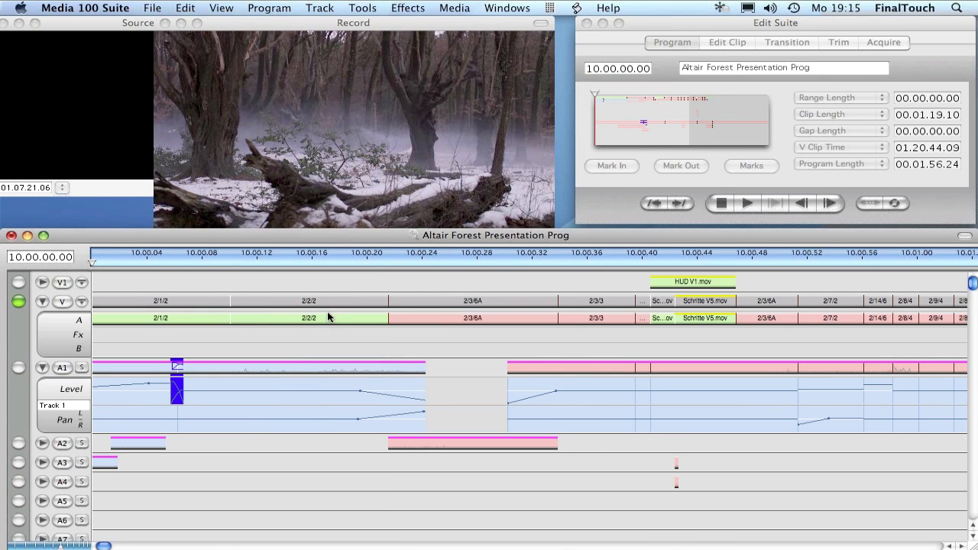
# Step: Show the Clip Info table for all clips in the program via the timeline context menu
pyautogui.rightClick(328, 316)
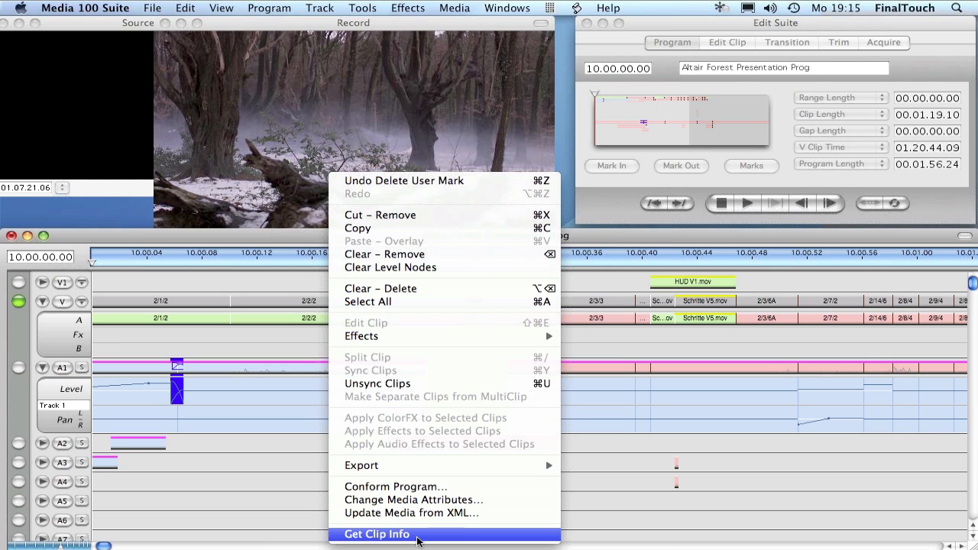
pyautogui.click(376, 535)
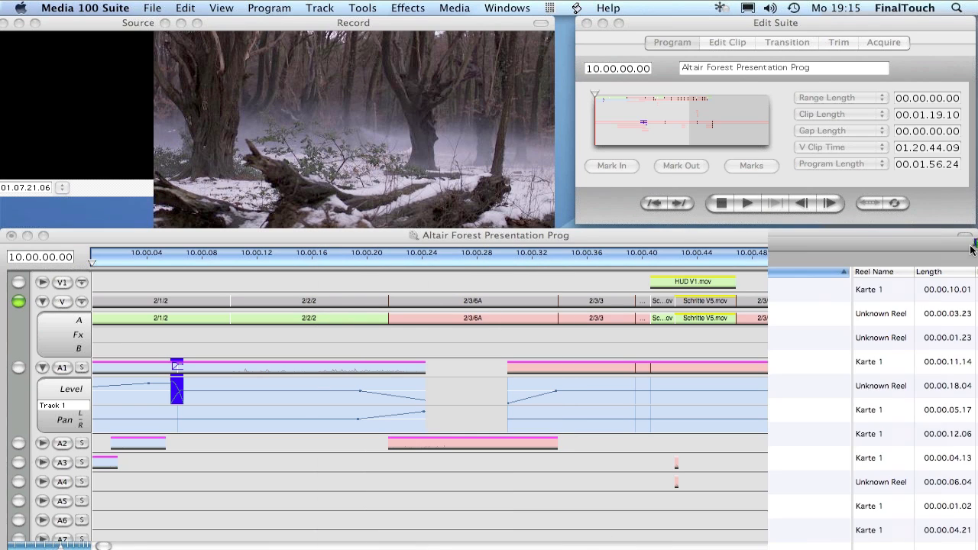
# Step: Close the Clip Info window to return to the program timeline
pyautogui.click(507, 8)
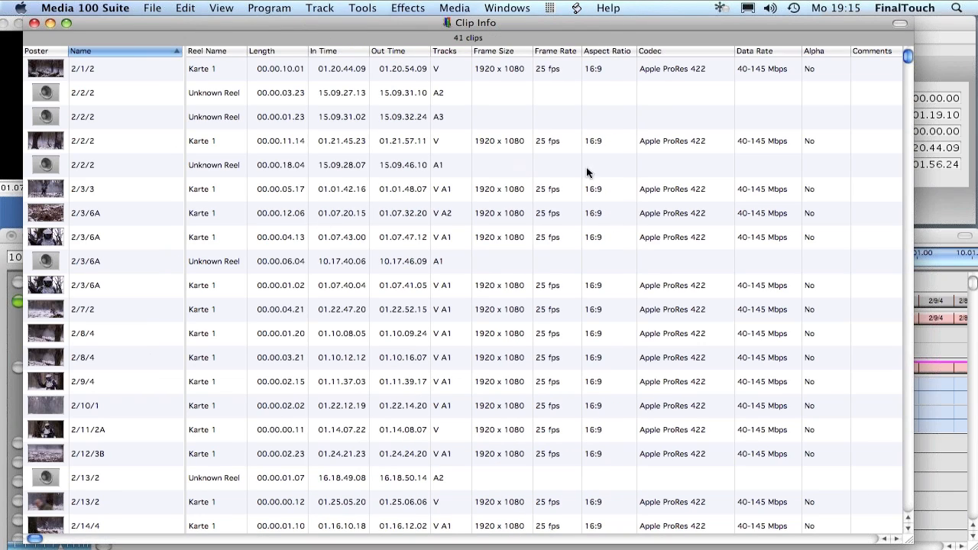
pyautogui.moveTo(715, 107)
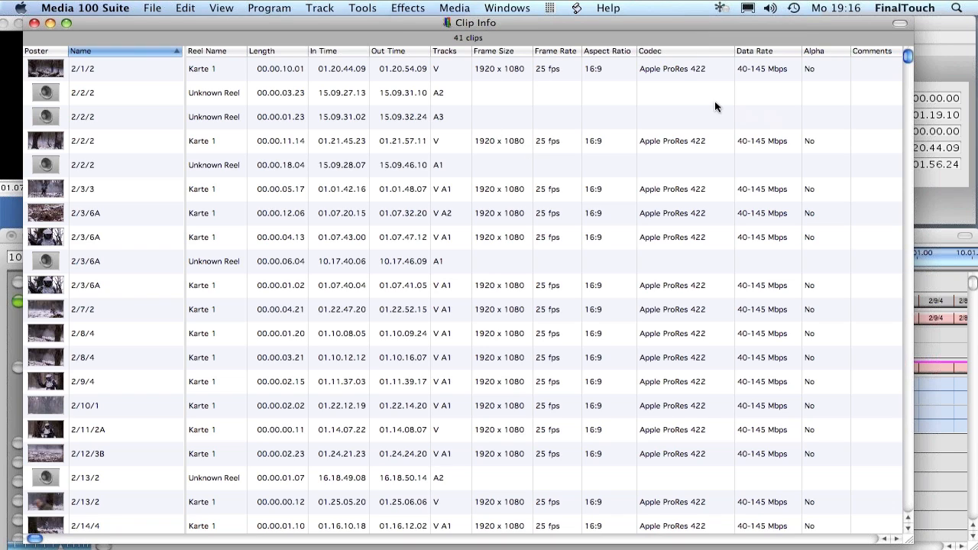
pyautogui.moveTo(715, 225)
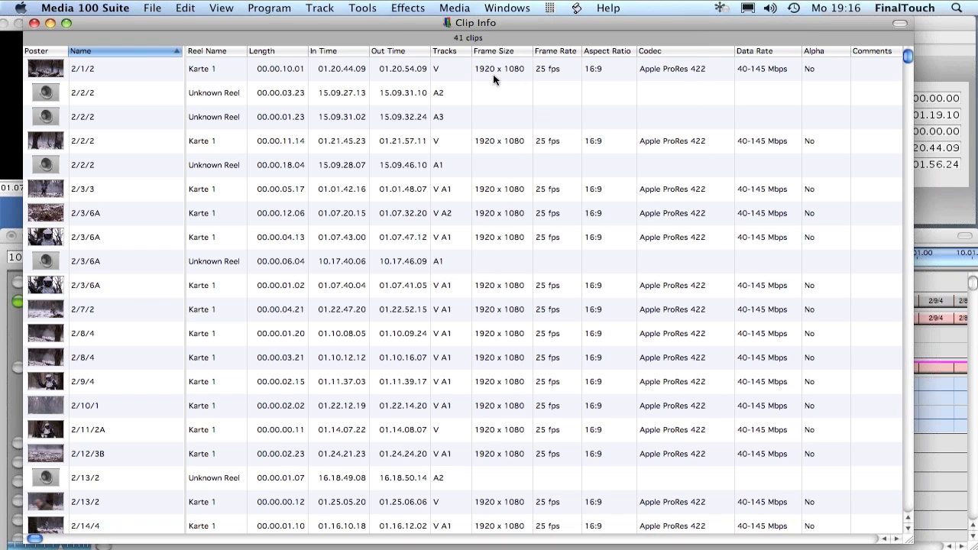
pyautogui.moveTo(538, 80)
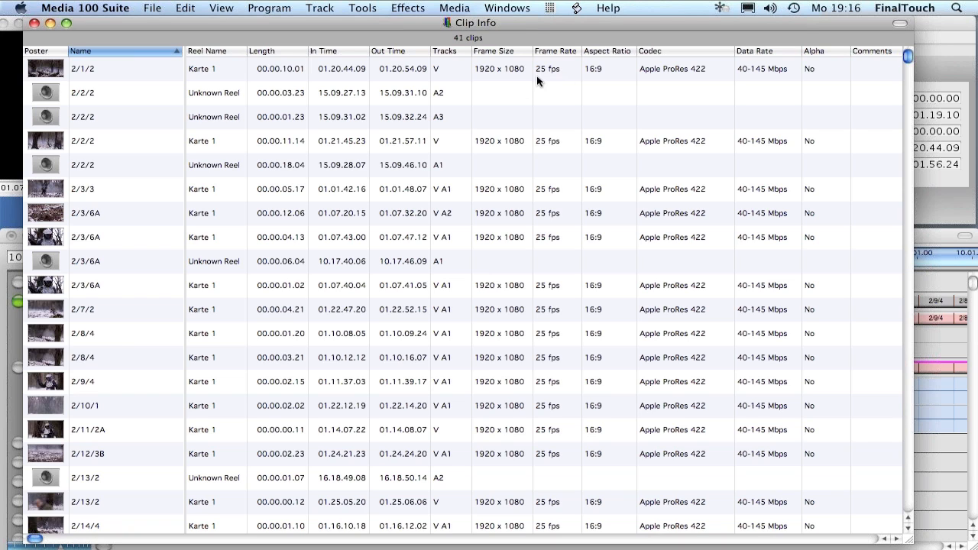
pyautogui.moveTo(552, 95)
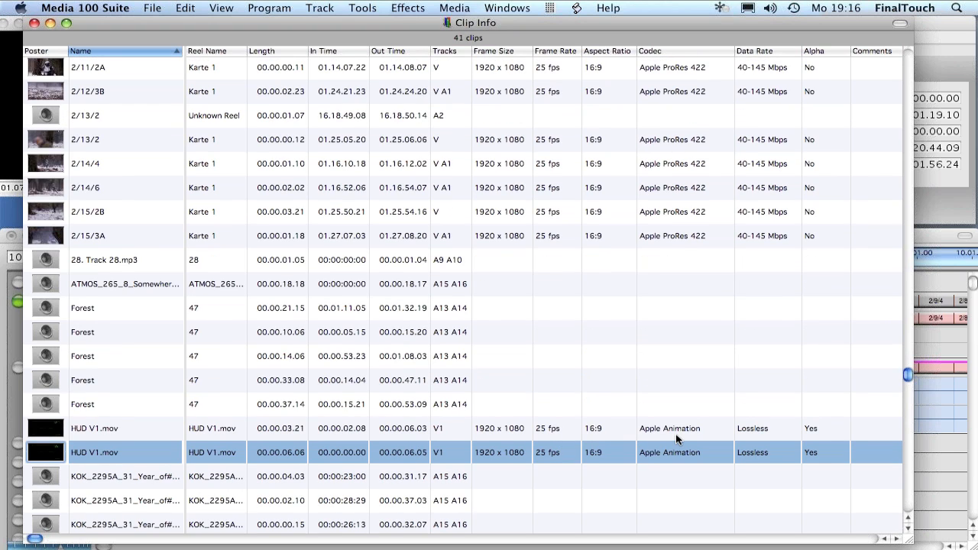
pyautogui.moveTo(817, 435)
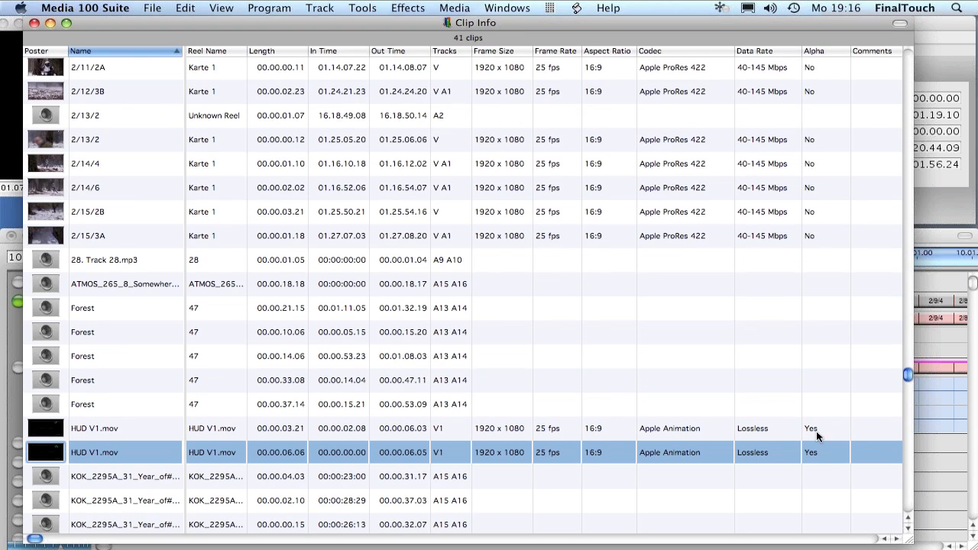
pyautogui.moveTo(602, 431)
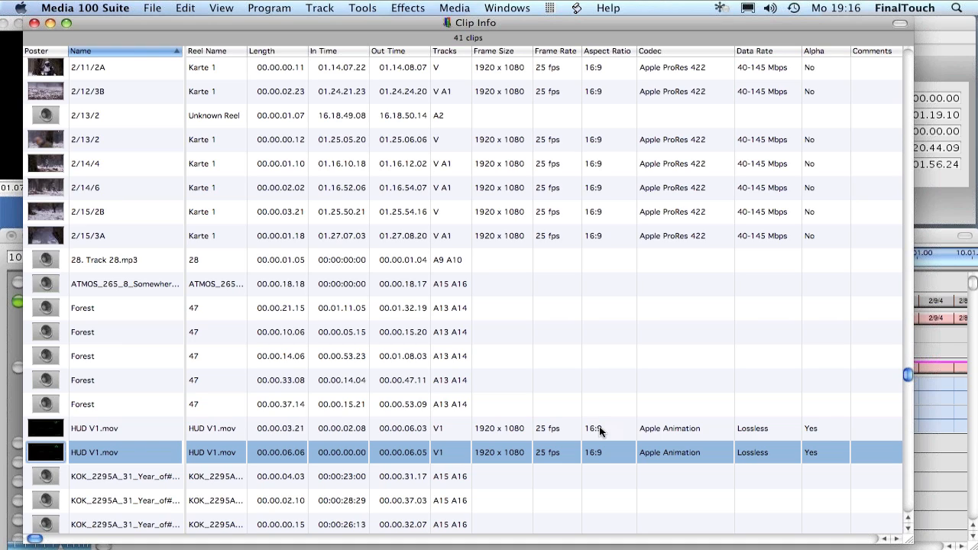
pyautogui.moveTo(135, 211)
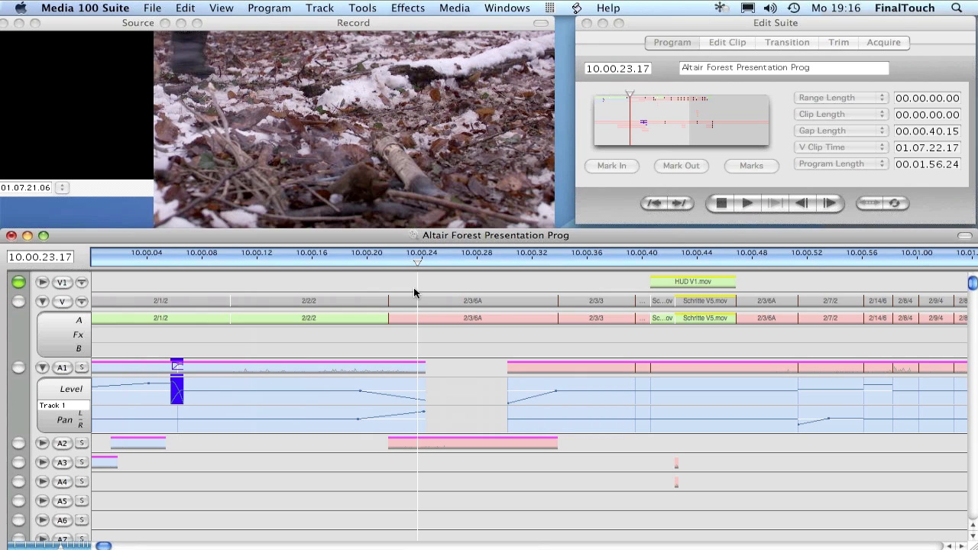
pyautogui.moveTo(288, 280)
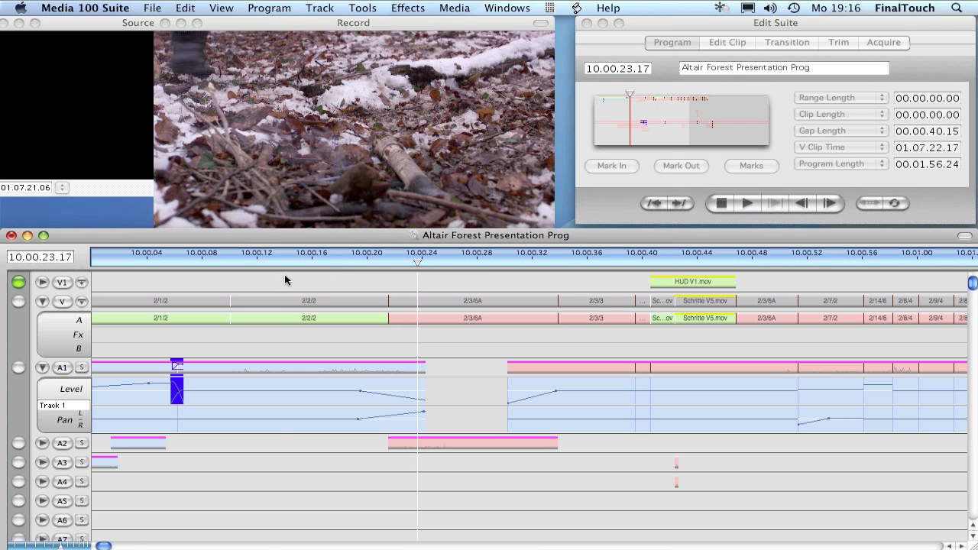
# Step: Move the playhead earlier and start Collect Files from Program, prompting to save changes
pyautogui.click(284, 263)
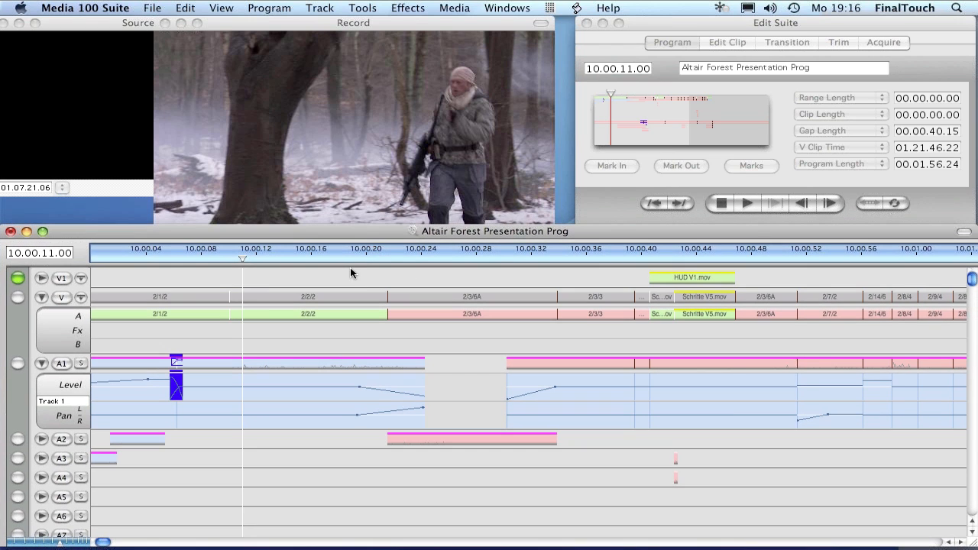
pyautogui.moveTo(276, 232)
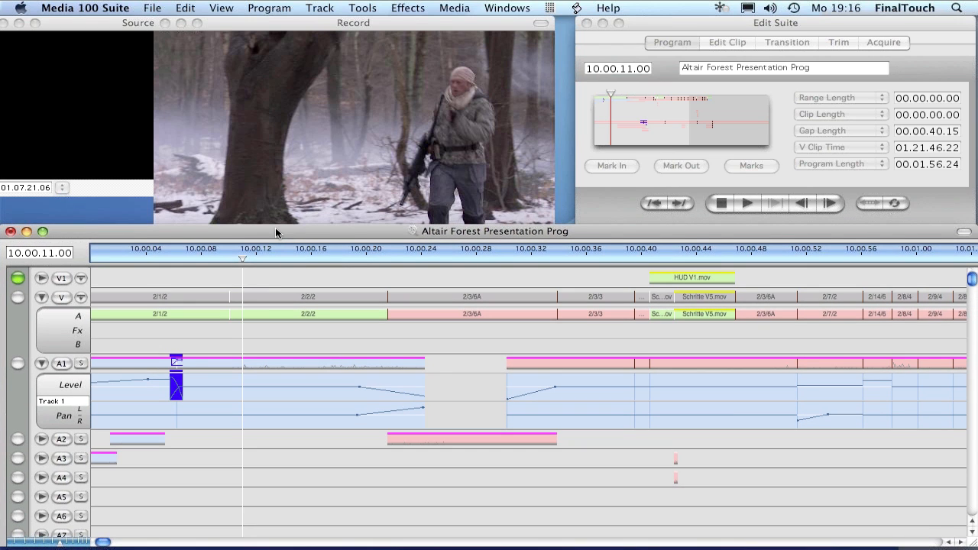
pyautogui.click(153, 8)
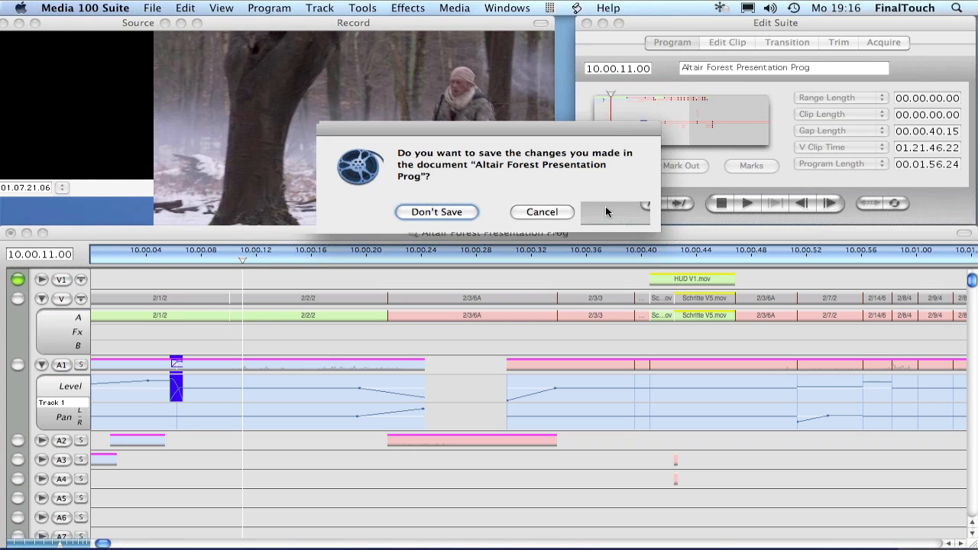
# Step: Save changes and create a new 'Altair FCP Transfer' folder for the collected program files
pyautogui.click(437, 211)
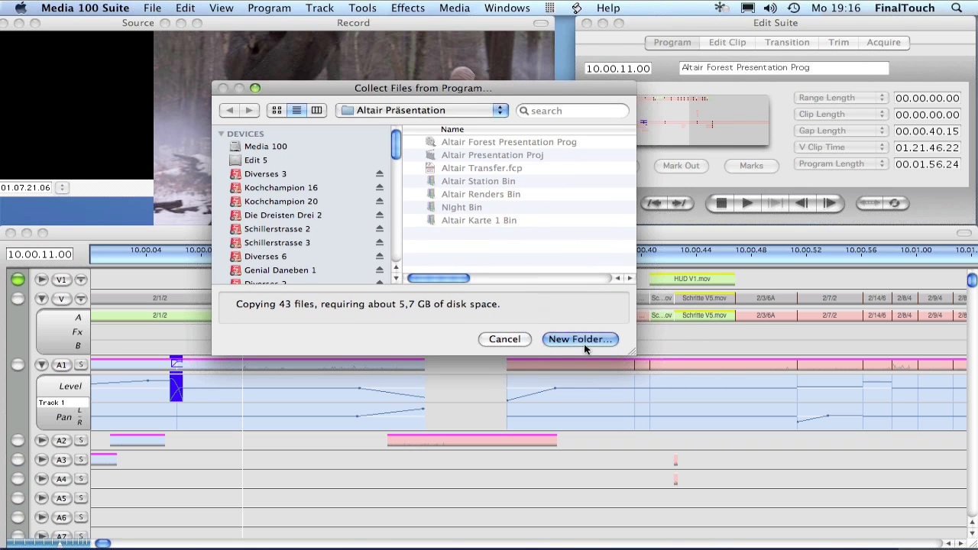
pyautogui.click(579, 339)
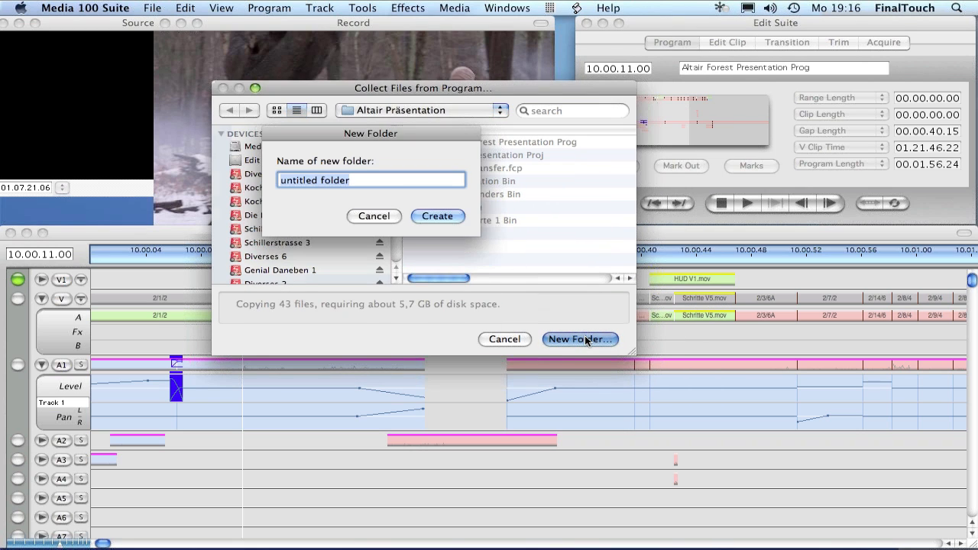
pyautogui.write('Altia')
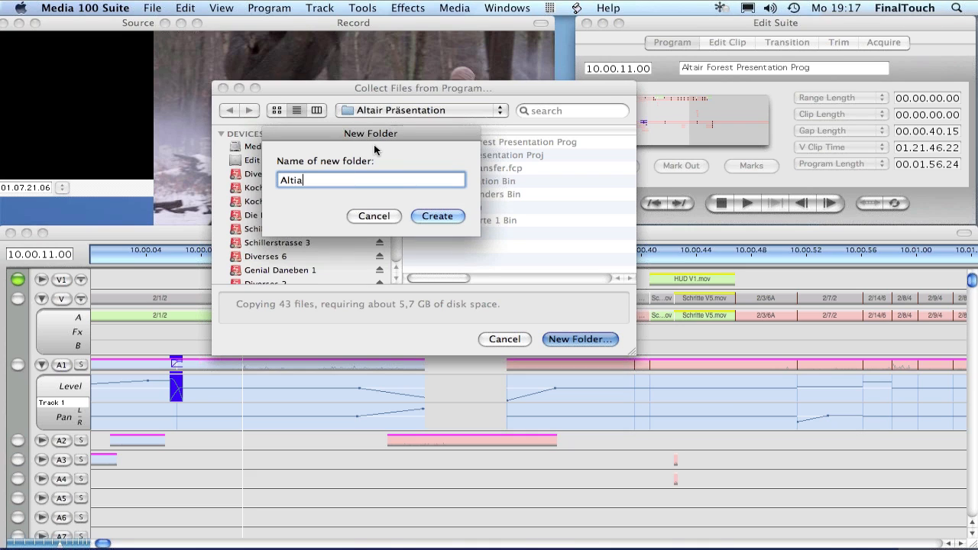
pyautogui.write('r FCP T')
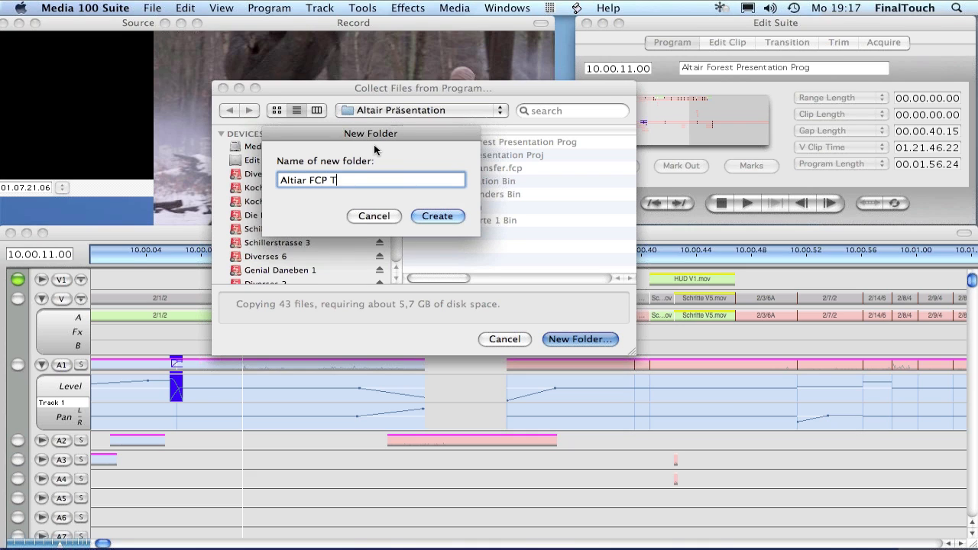
pyautogui.write('ransfer')
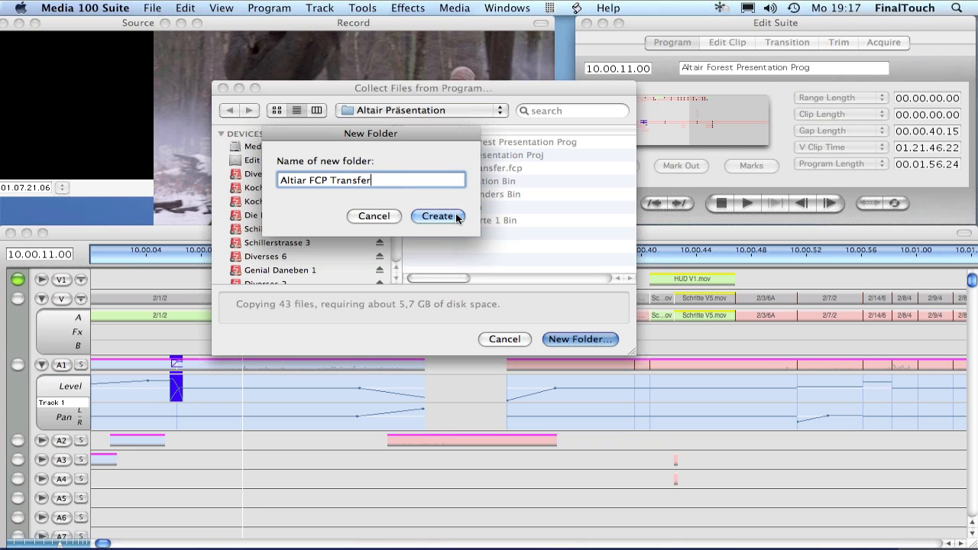
pyautogui.click(437, 216)
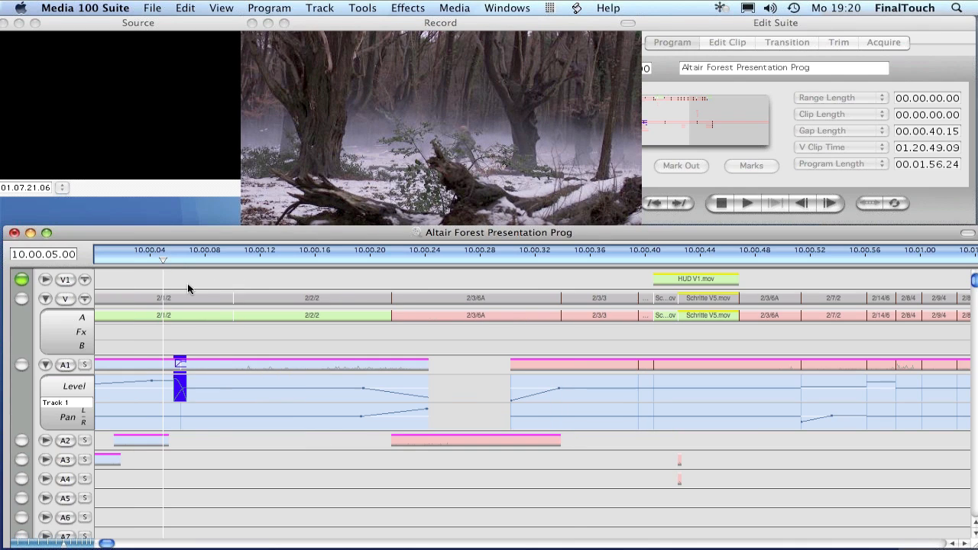
pyautogui.moveTo(333, 278)
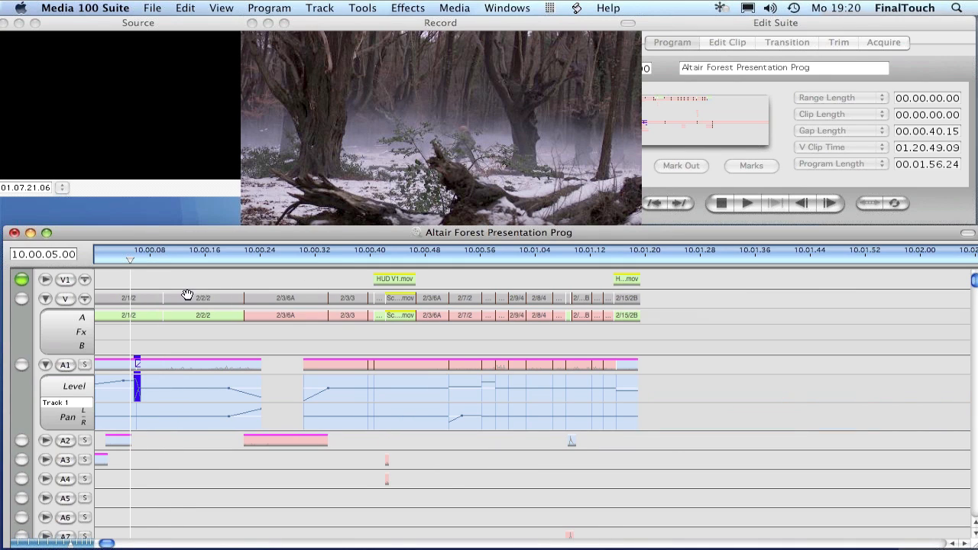
pyautogui.moveTo(152, 7)
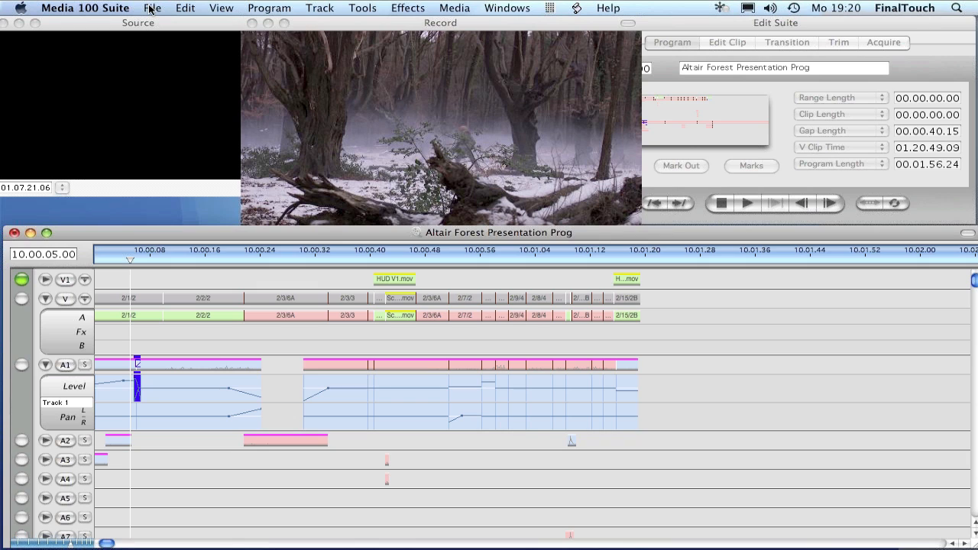
# Step: Bring up the File menu to reach the export options
pyautogui.click(153, 7)
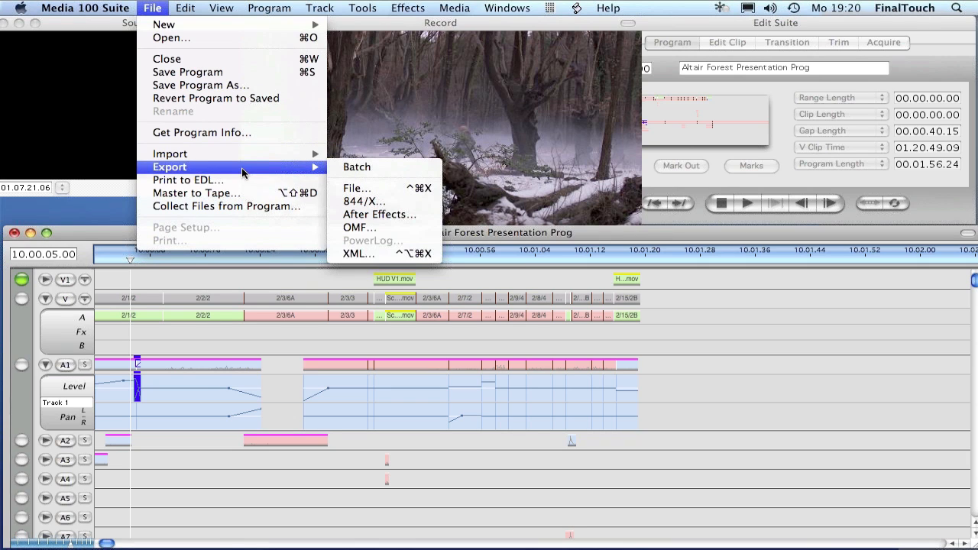
pyautogui.moveTo(358, 254)
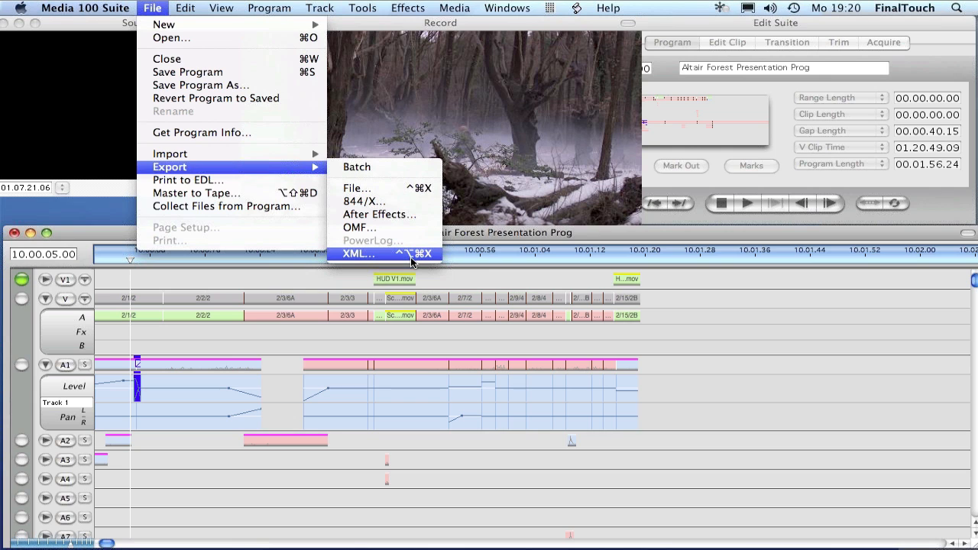
pyautogui.moveTo(405, 263)
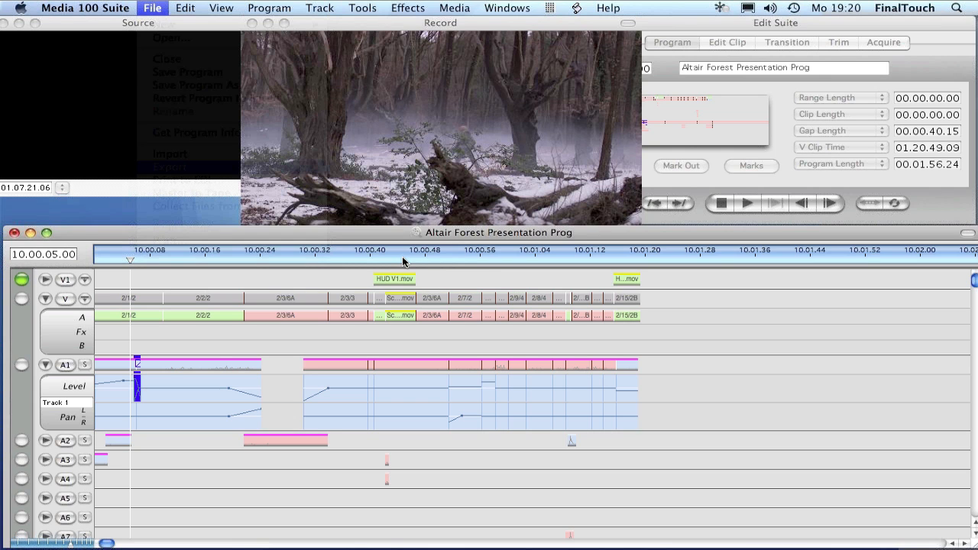
# Step: Export the program as XML into Altair Präsentation > Altair FCP Transfer
pyautogui.click(168, 166)
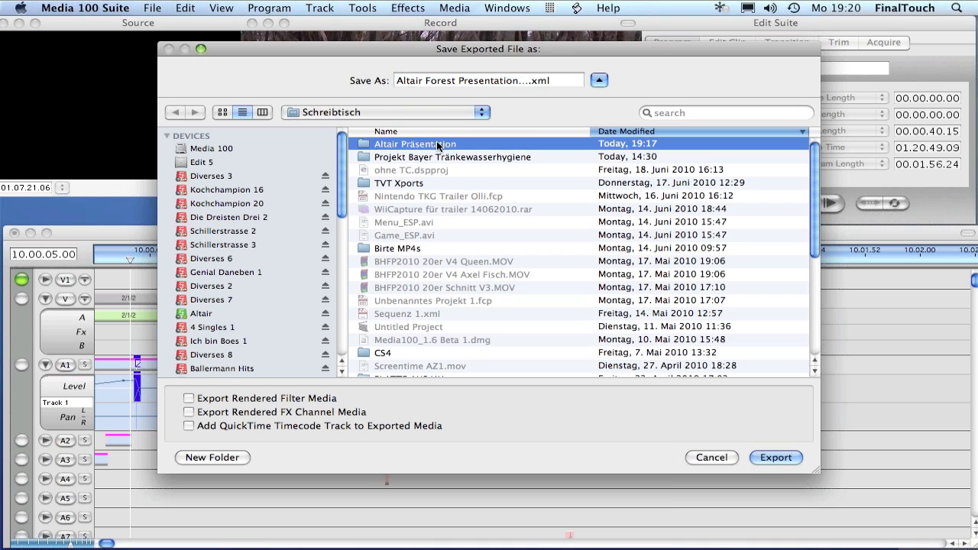
pyautogui.doubleClick(416, 144)
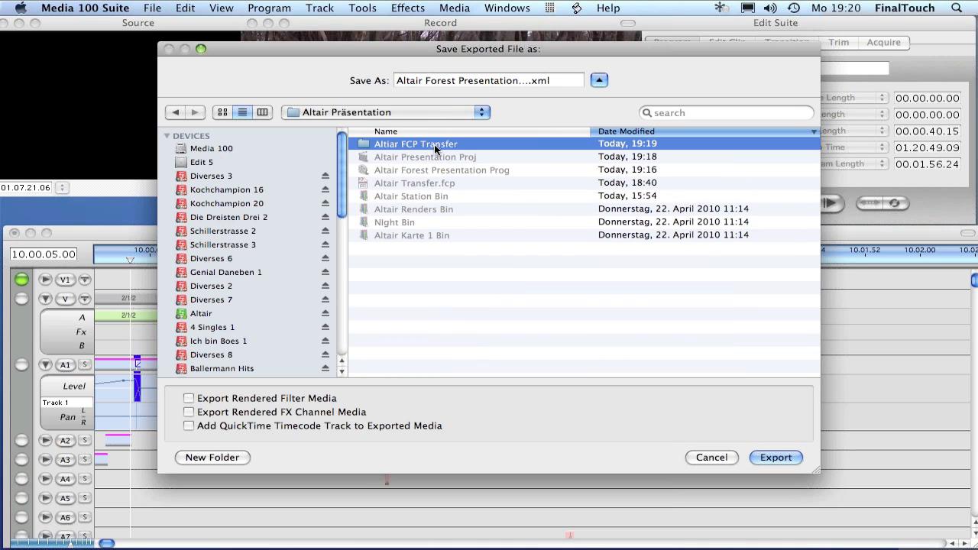
pyautogui.doubleClick(416, 143)
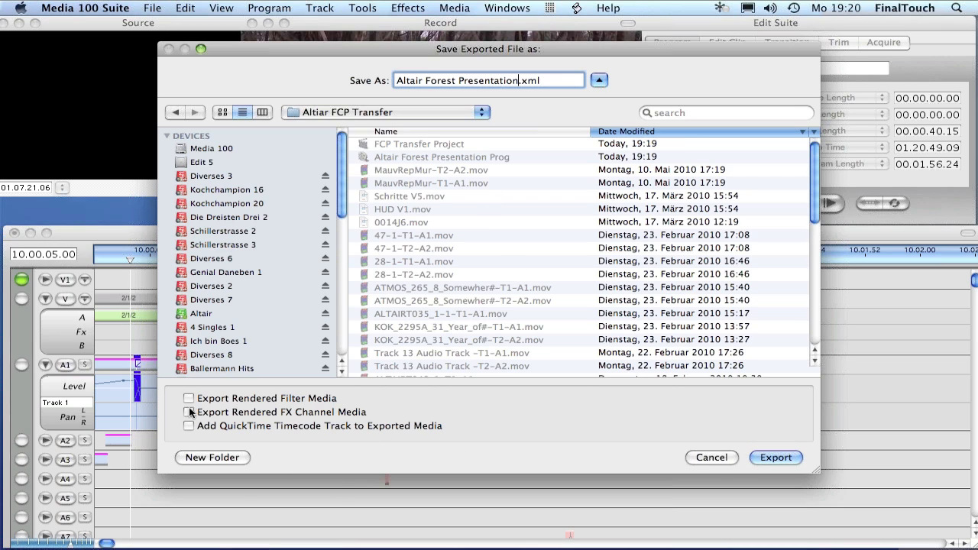
pyautogui.moveTo(409, 413)
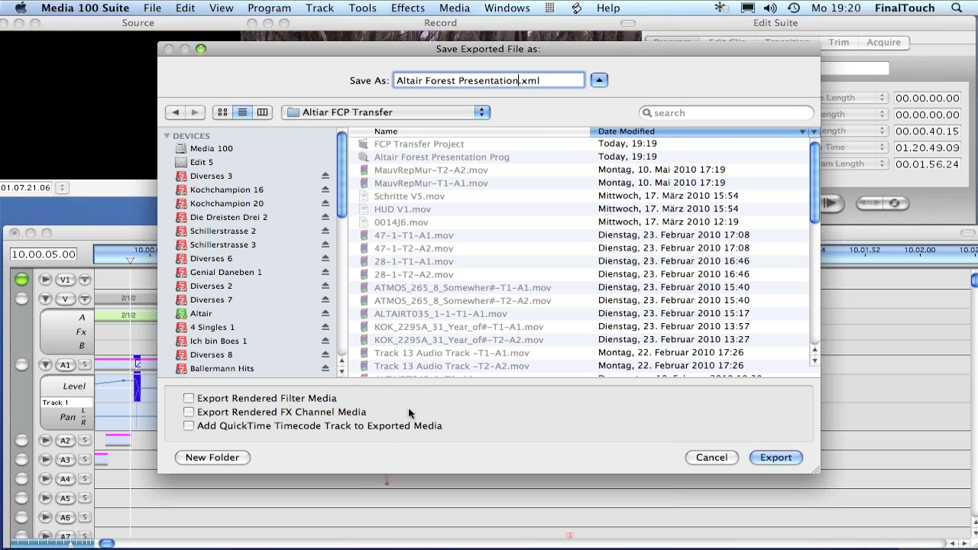
pyautogui.moveTo(582, 422)
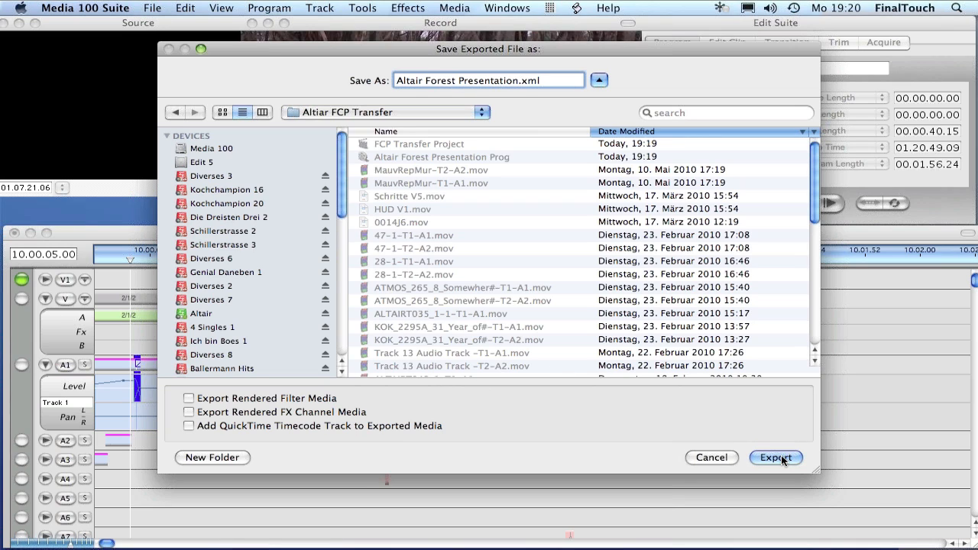
pyautogui.click(776, 457)
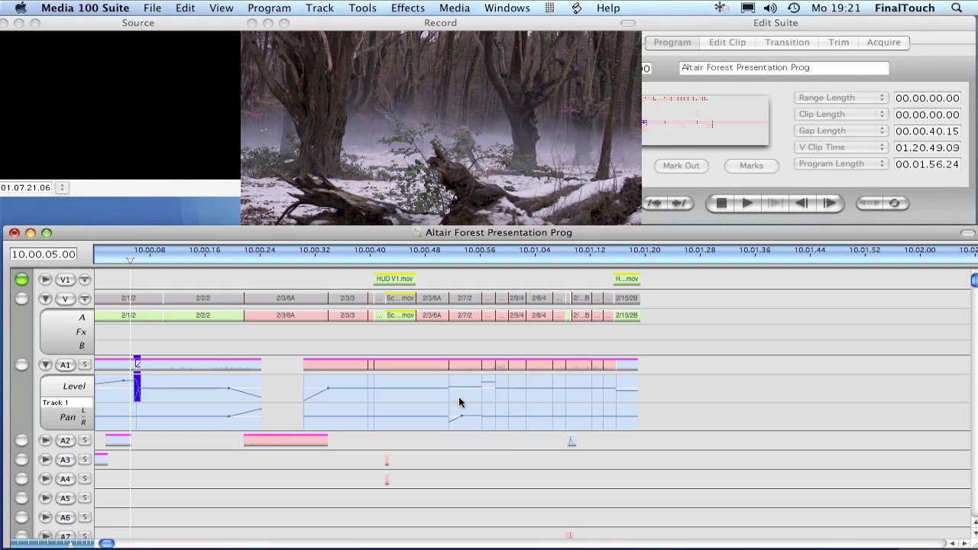
pyautogui.moveTo(272, 259)
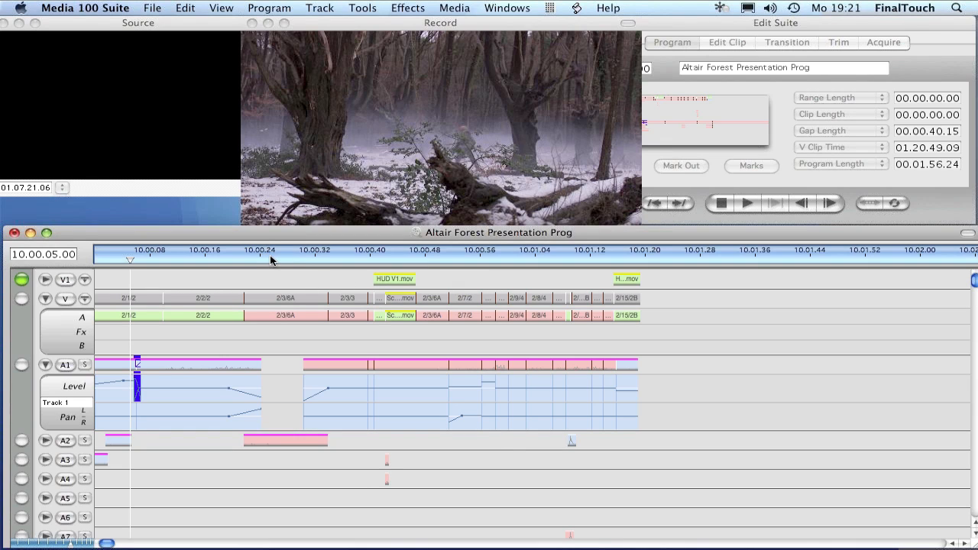